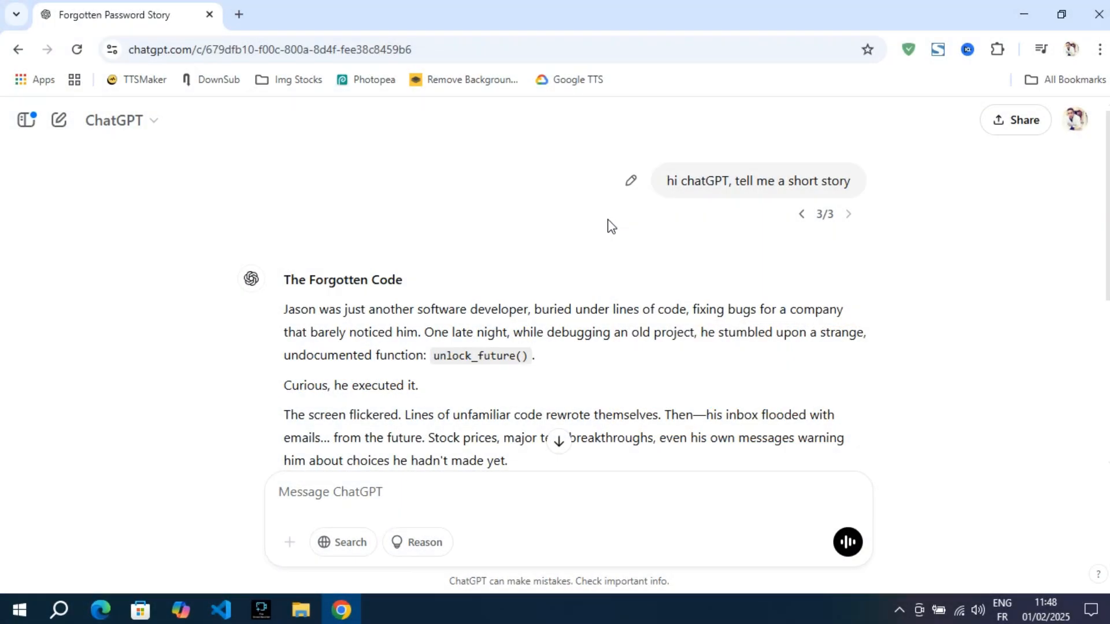
Have the story reply read aloud briefly, then stop the playback.
drag(666, 180, 751, 181)
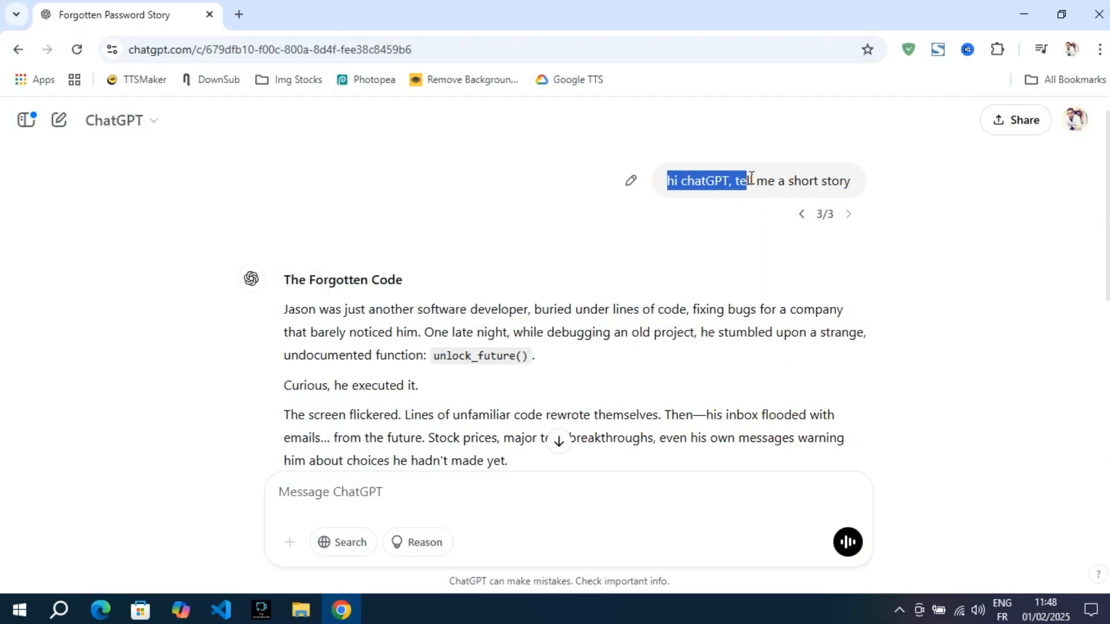
drag(746, 181, 851, 180)
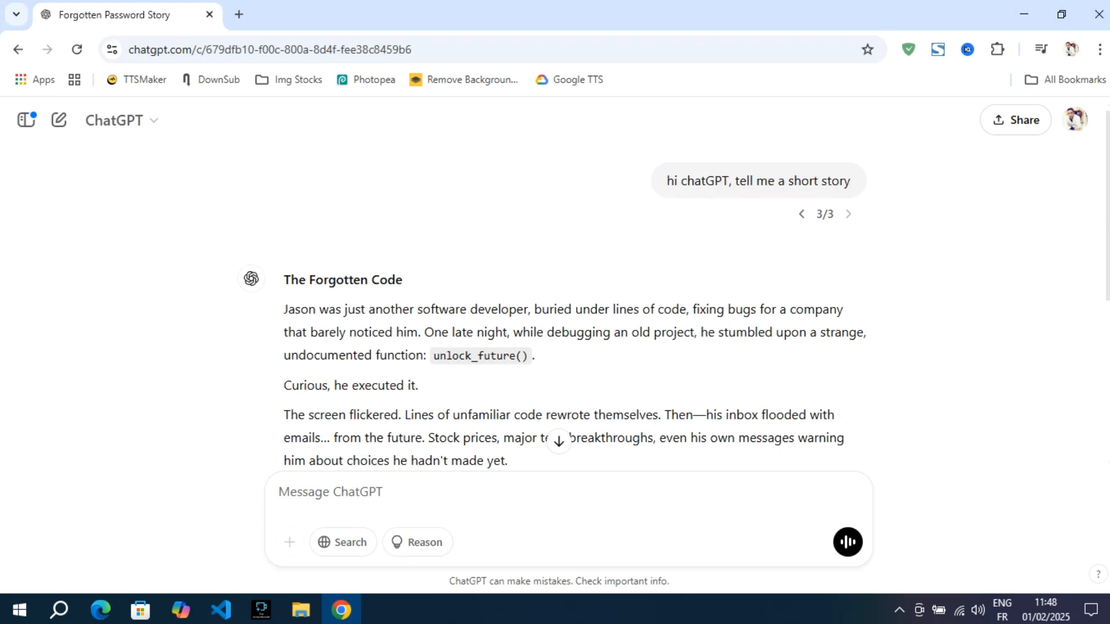
scroll(down, 3)
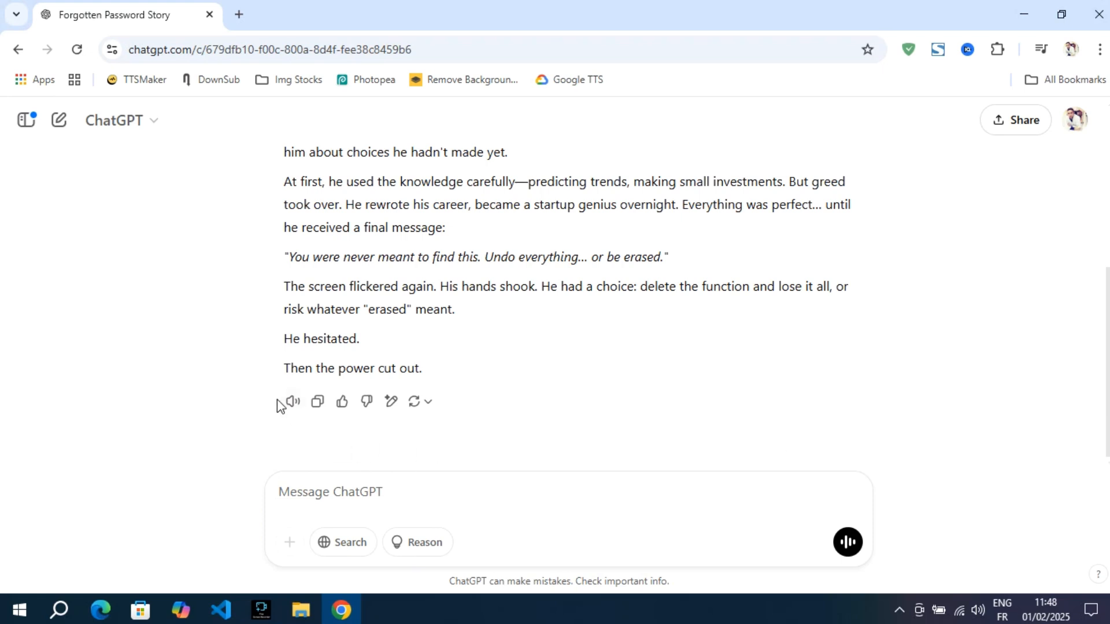
click(292, 401)
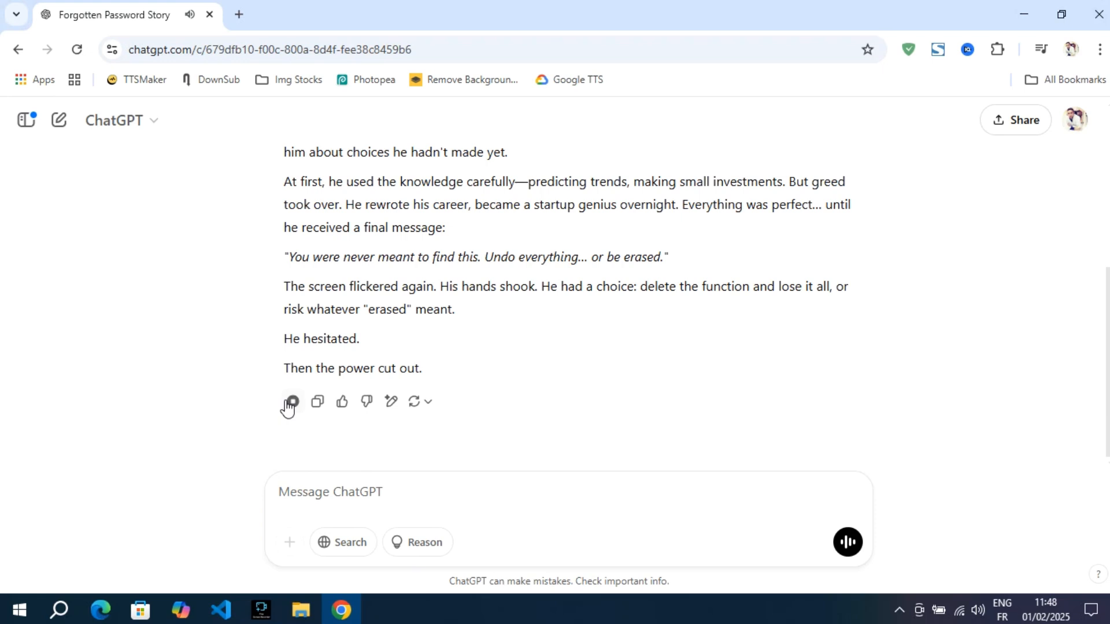
click(291, 401)
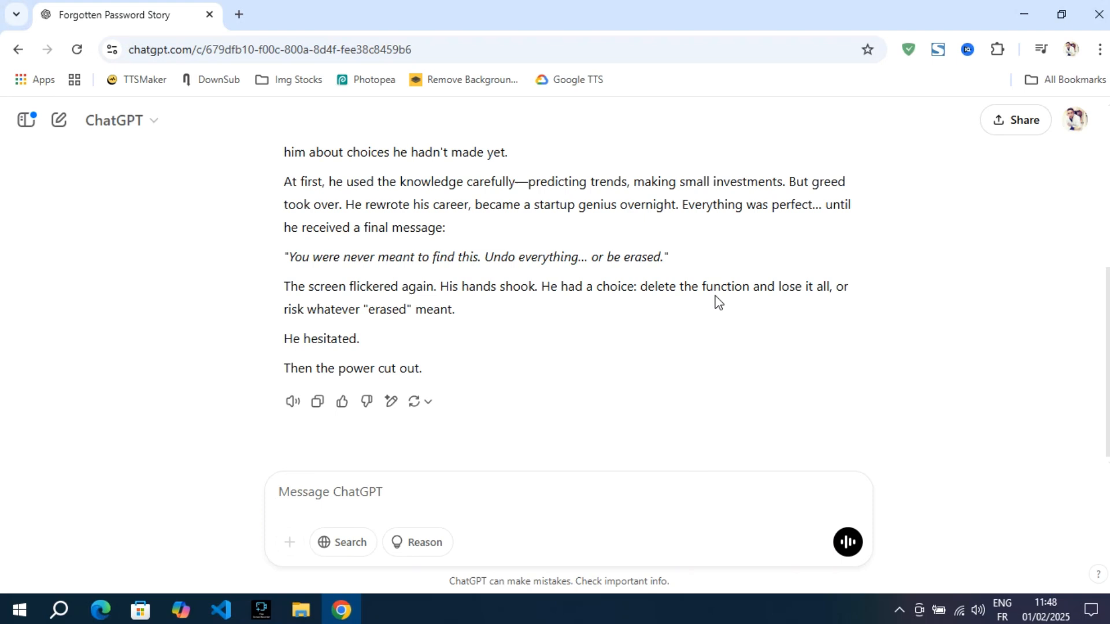
click(1076, 119)
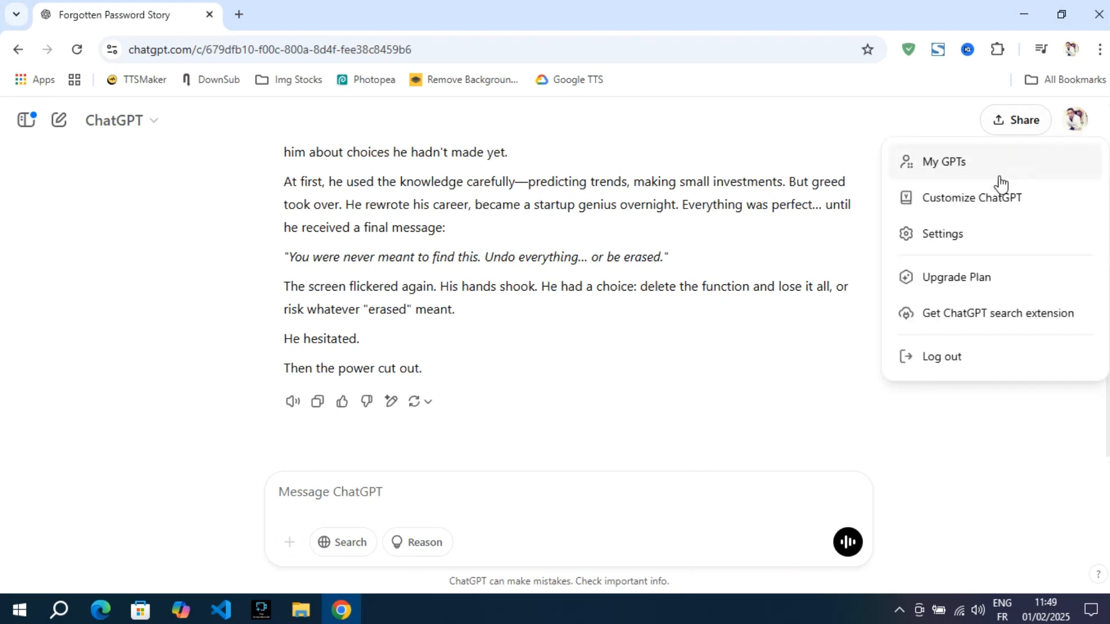
click(941, 233)
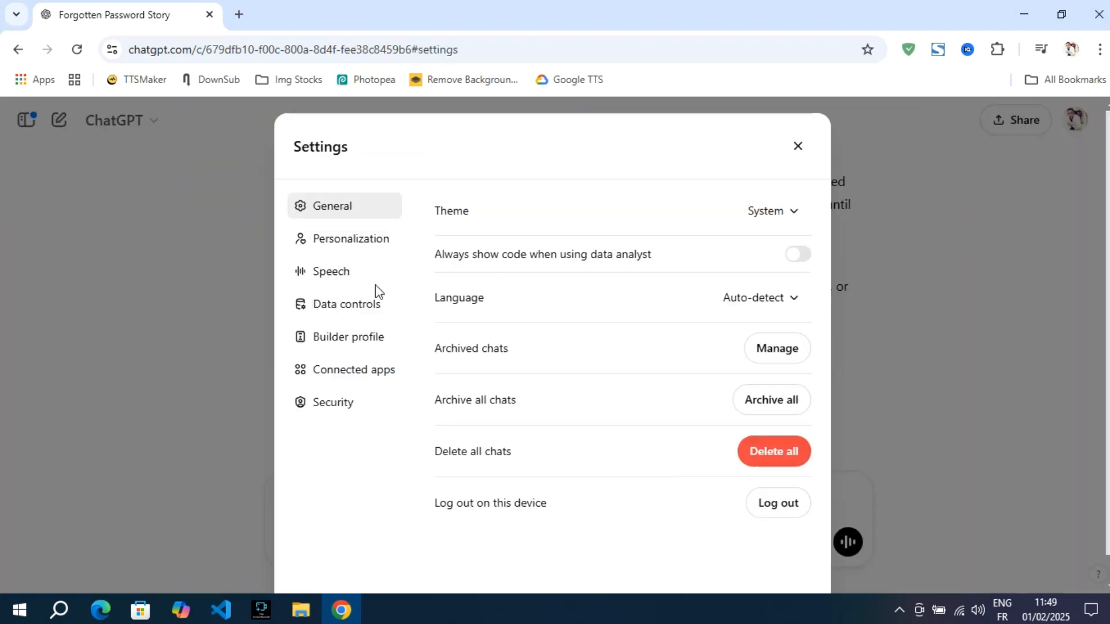
click(330, 271)
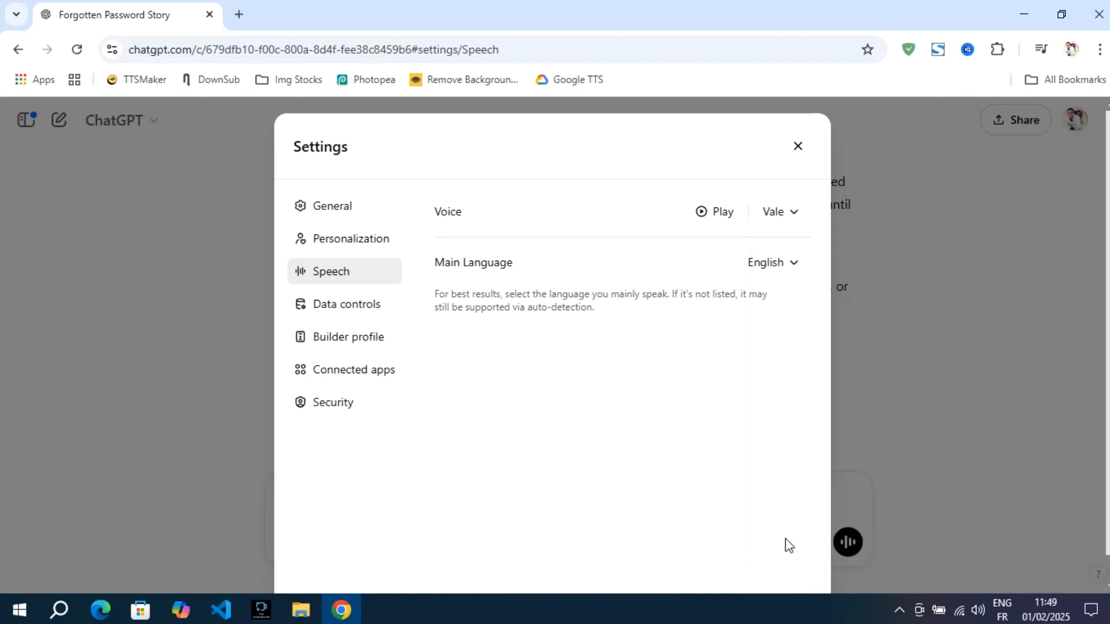
click(798, 146)
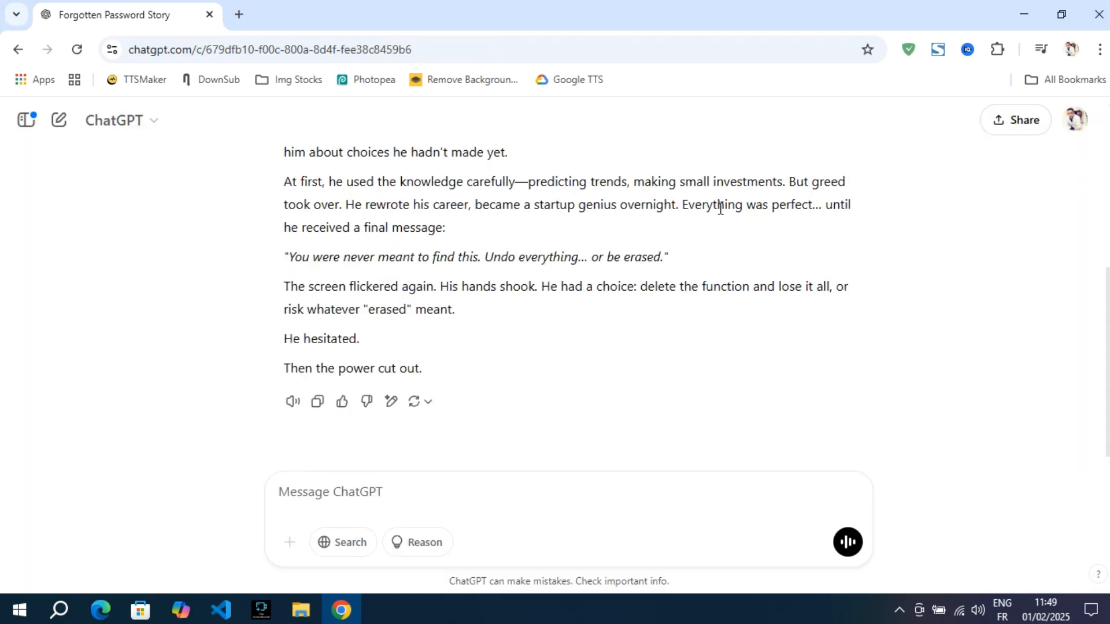
click(292, 401)
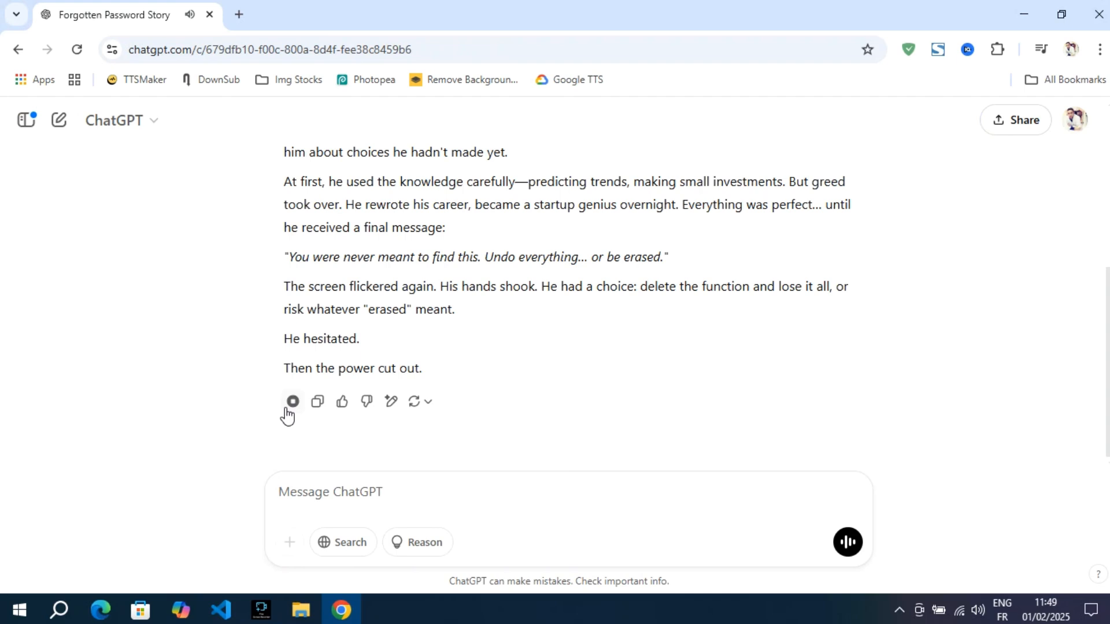
click(291, 402)
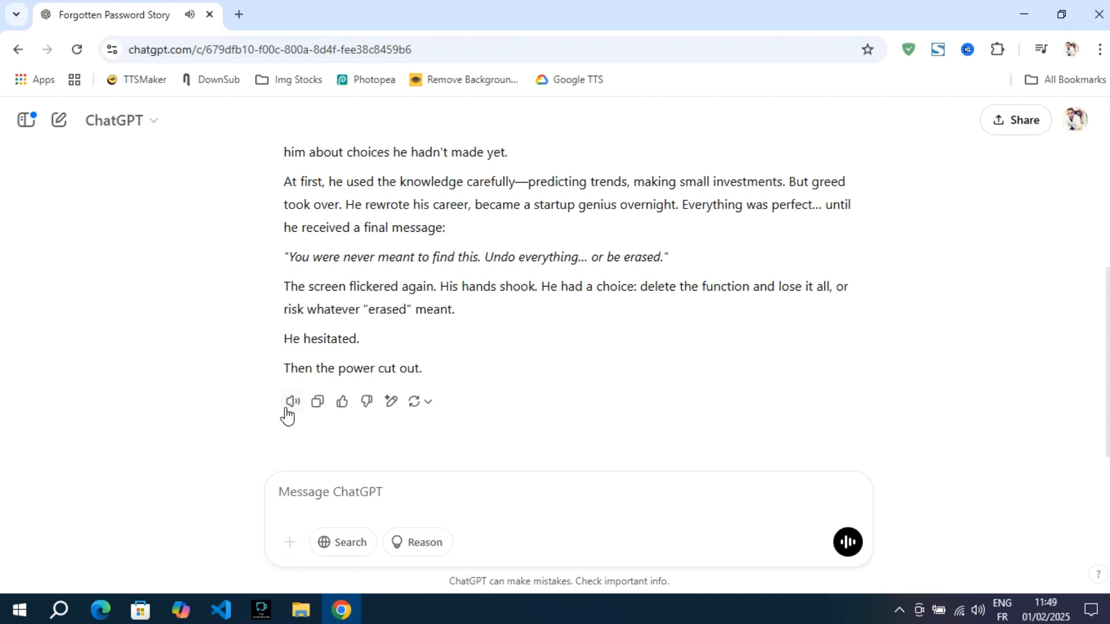
mouse_move(496, 375)
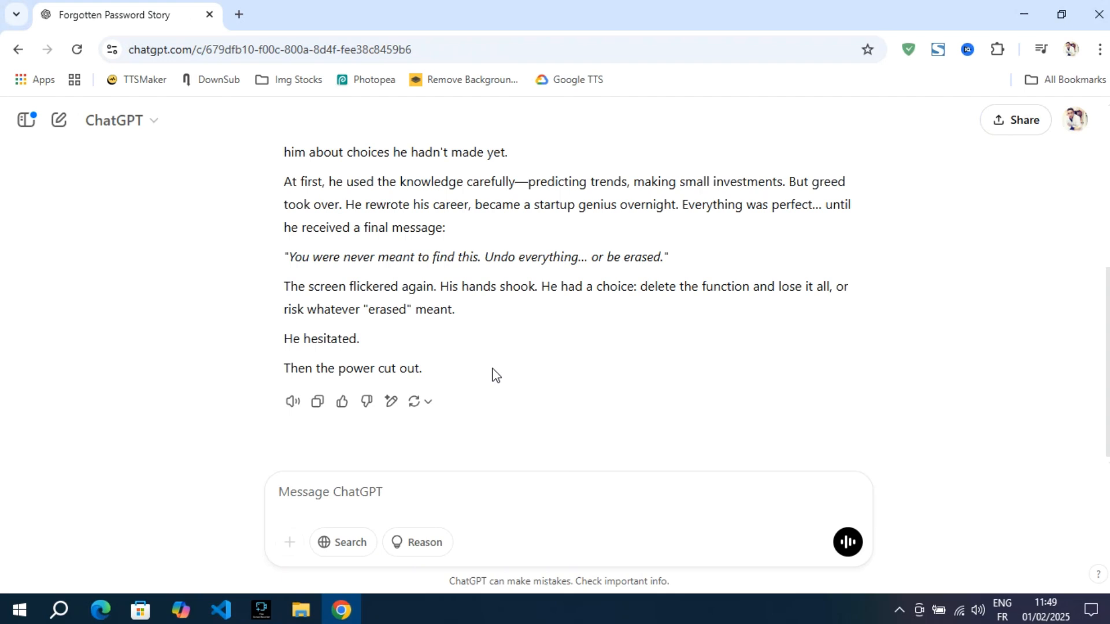
Show the Network panel via Inspect, reload the chat page, then clear the captured requests.
right_click(494, 373)
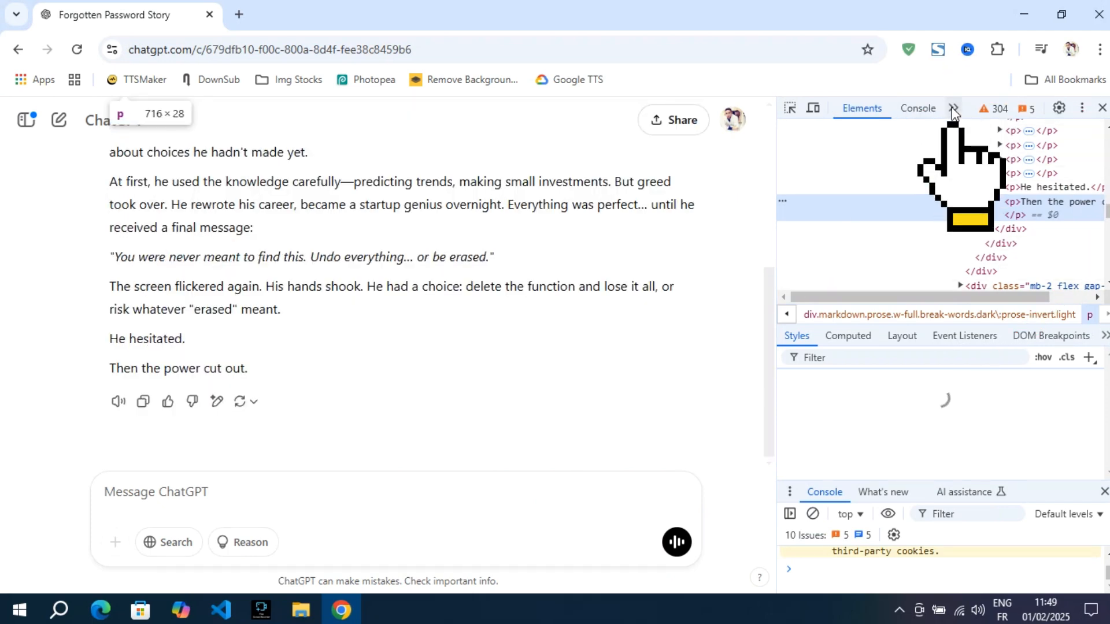
click(954, 108)
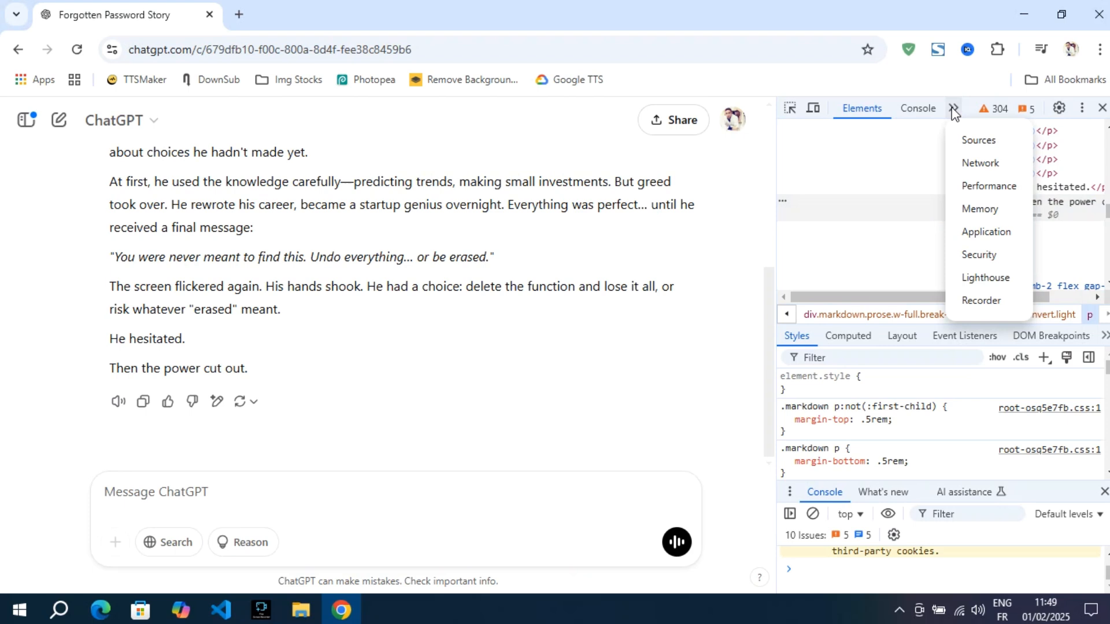
mouse_move(980, 140)
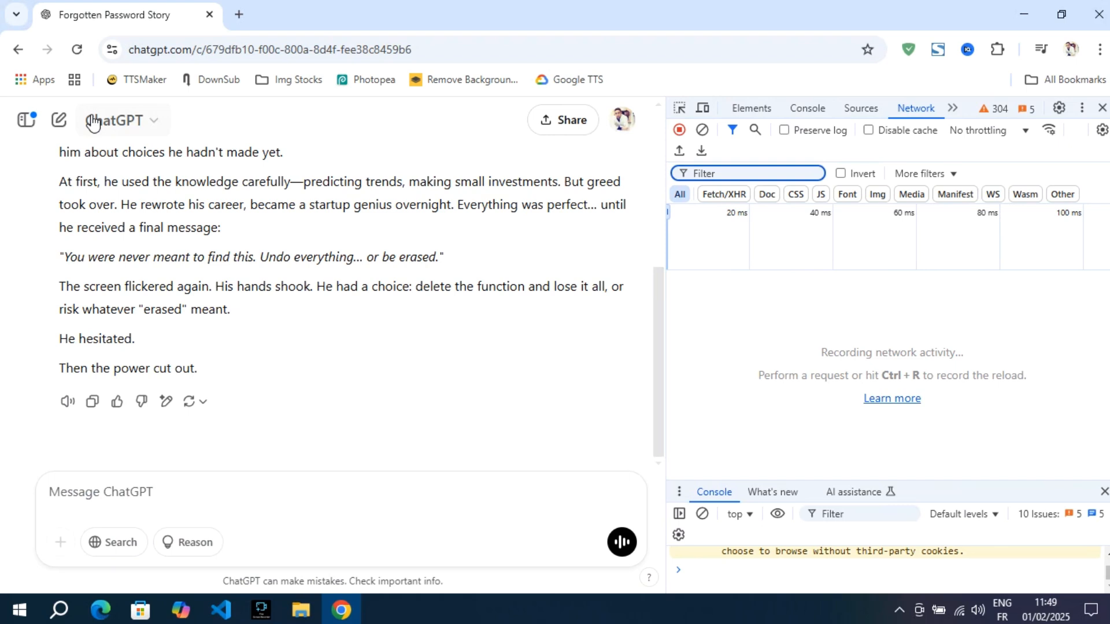
click(78, 49)
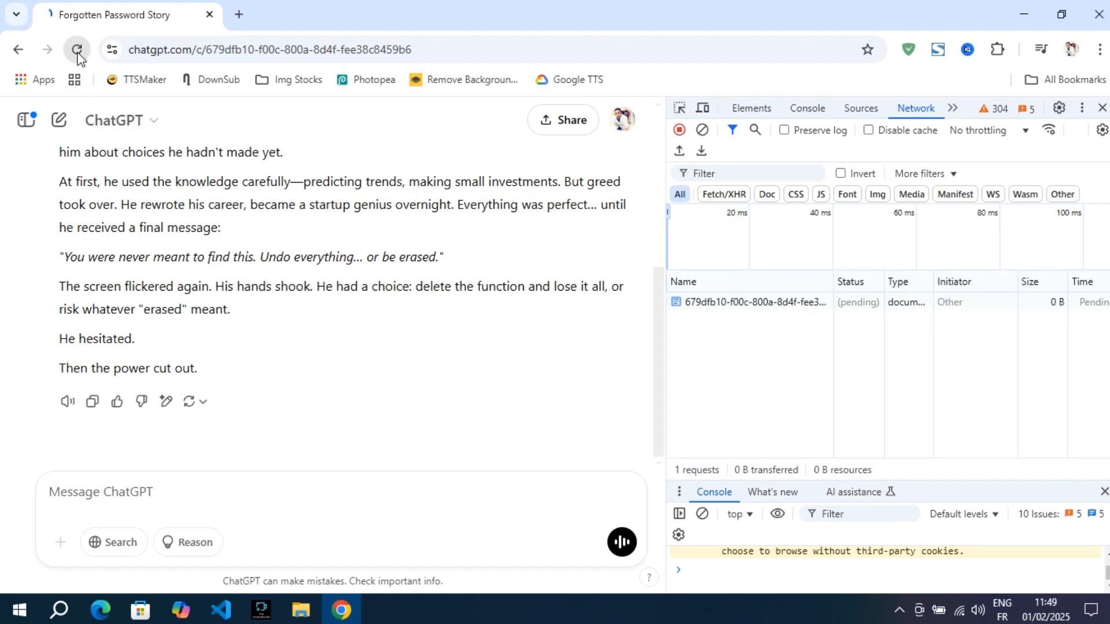
click(77, 50)
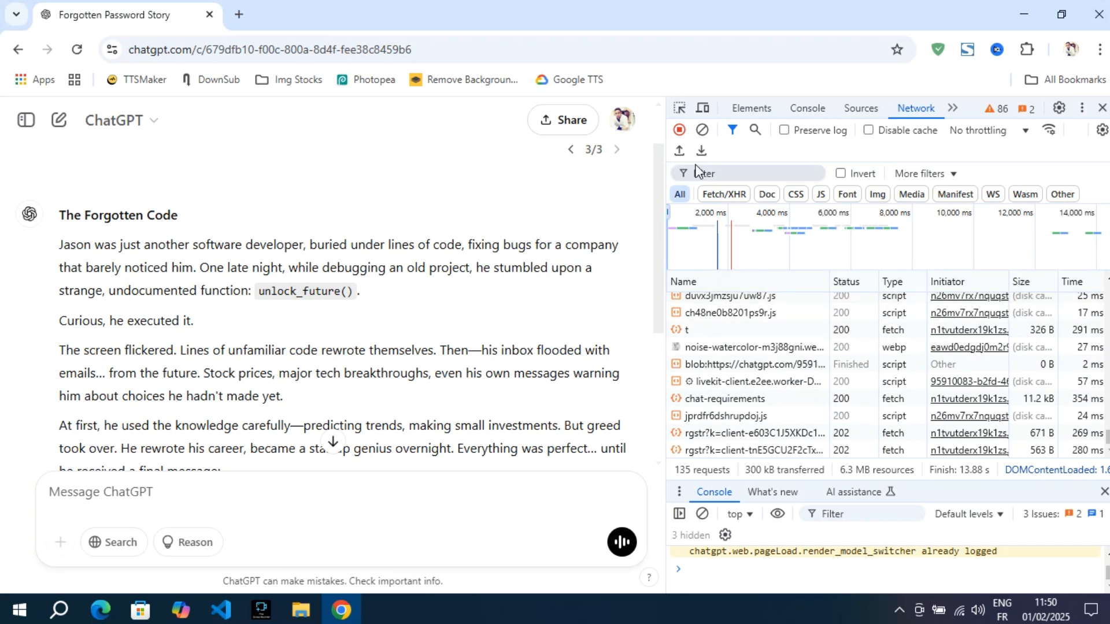
click(703, 130)
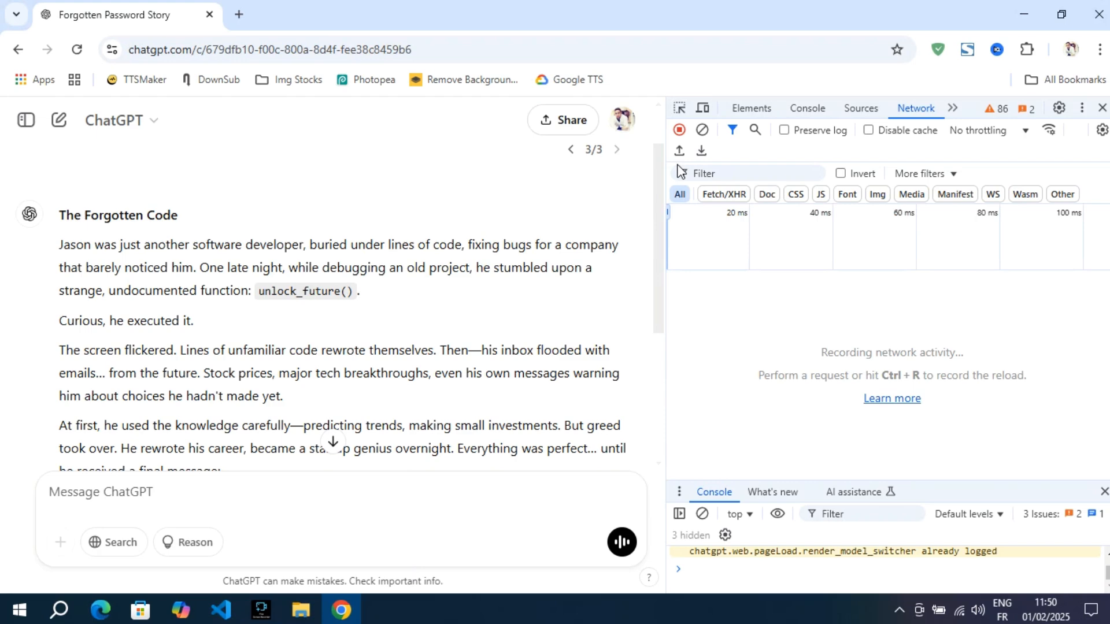
Trigger read-aloud again to capture a synthesize request and bring up its copy options.
scroll(down, 3)
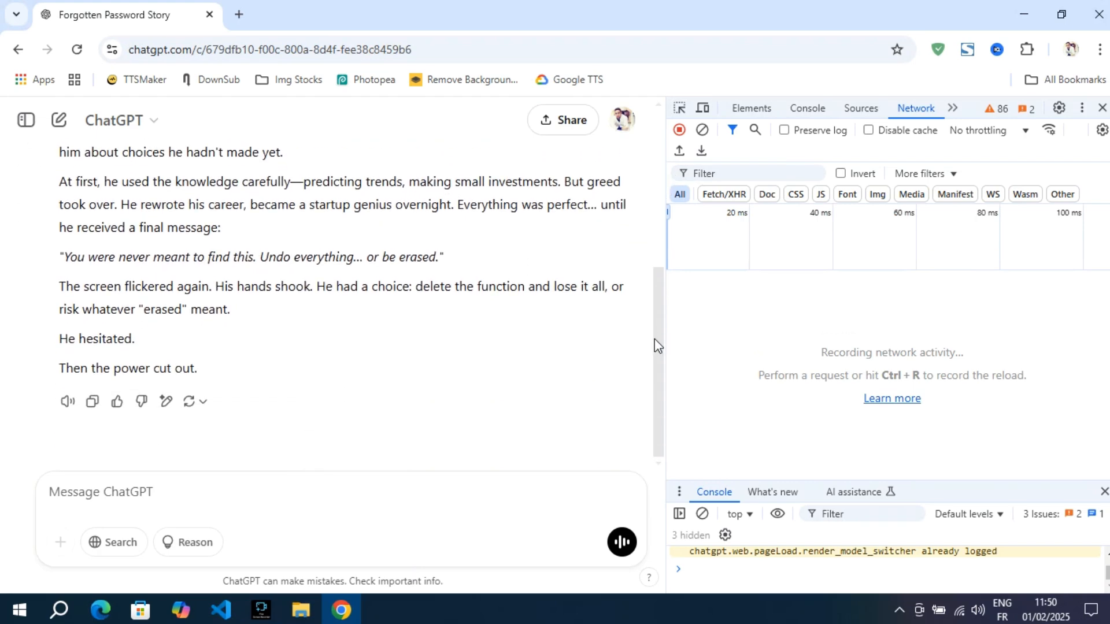
click(67, 401)
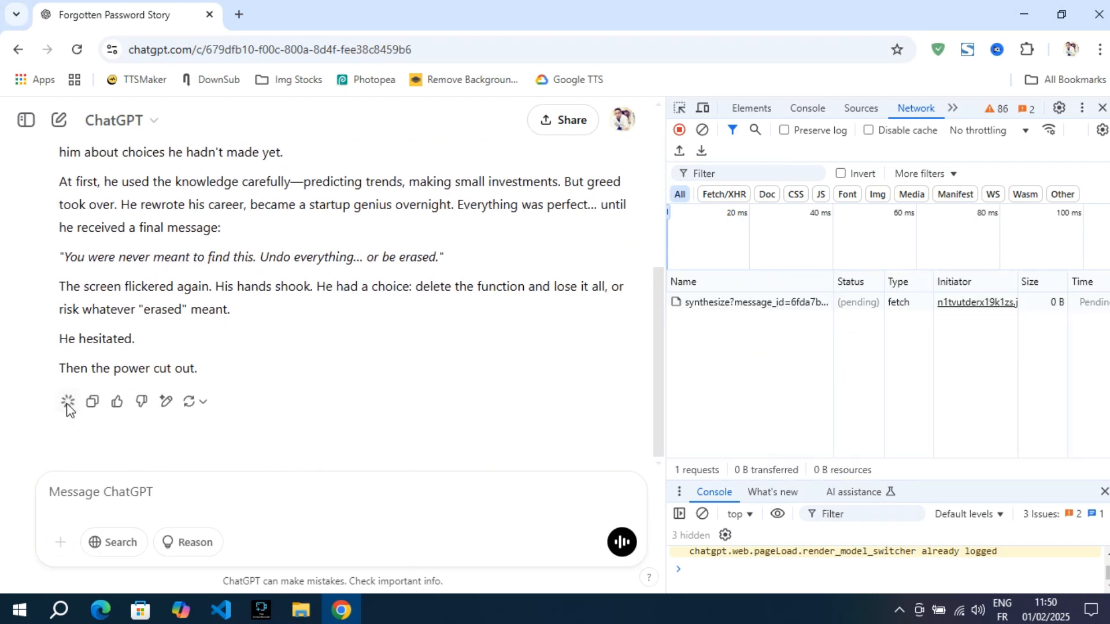
click(67, 401)
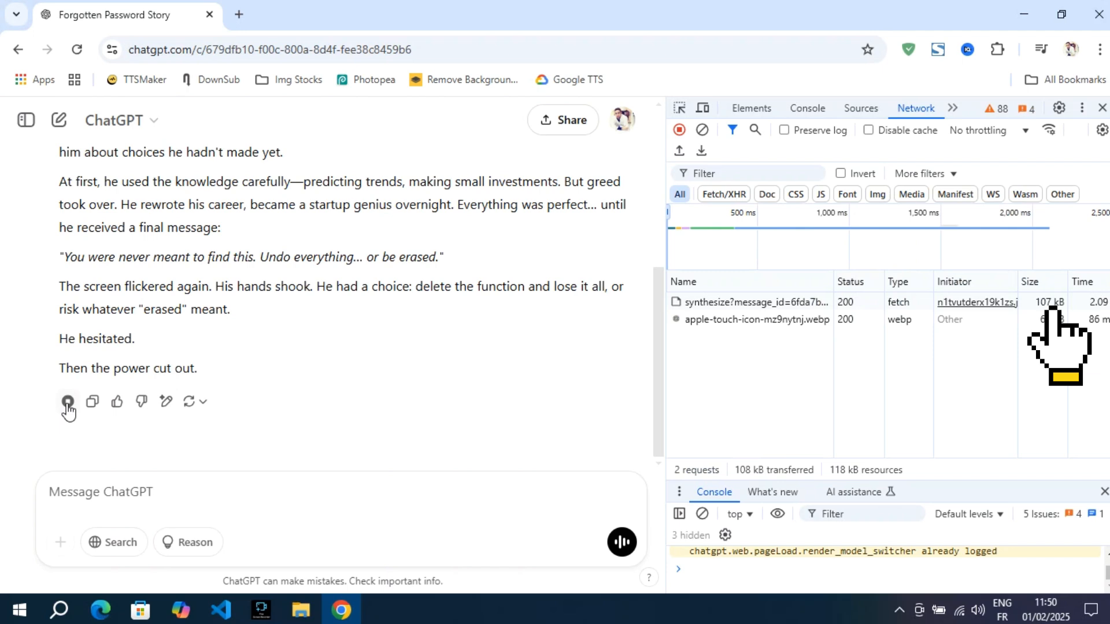
click(67, 401)
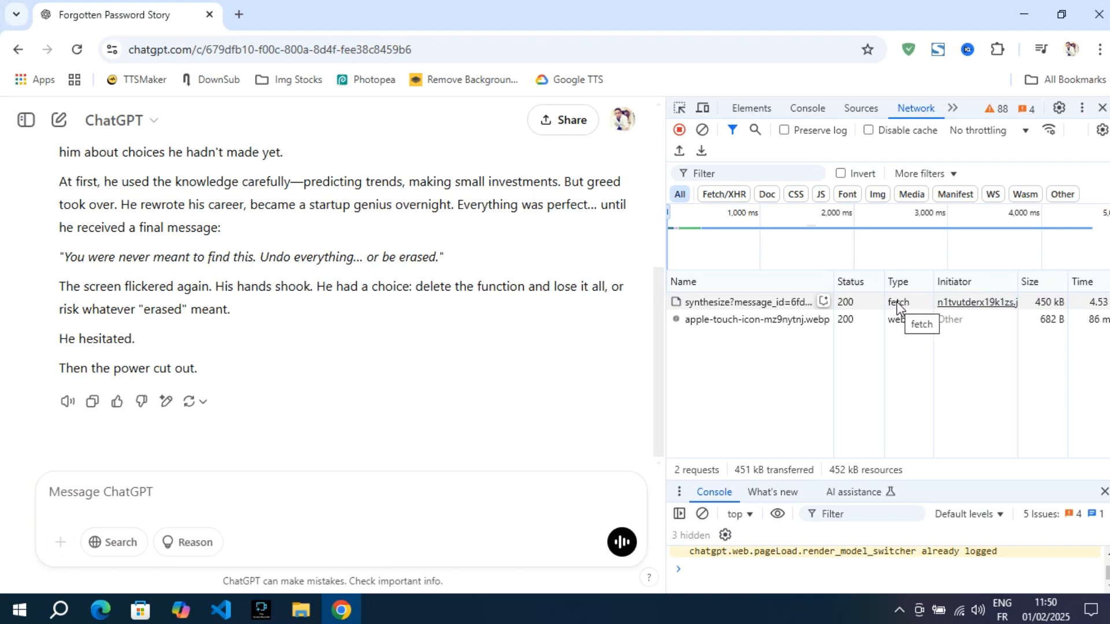
mouse_move(862, 317)
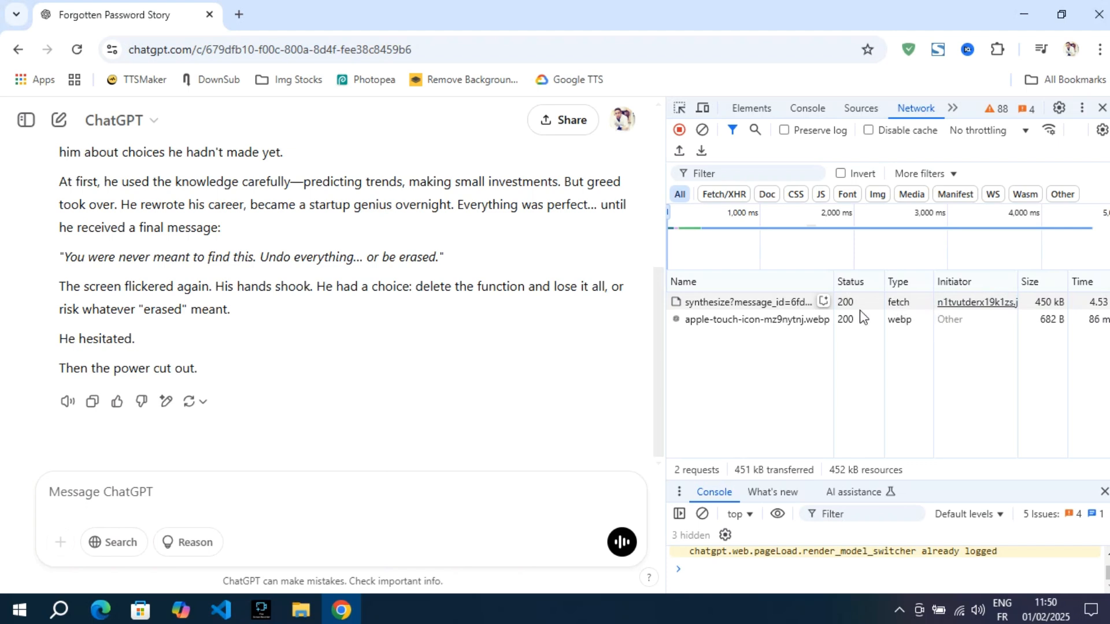
right_click(756, 302)
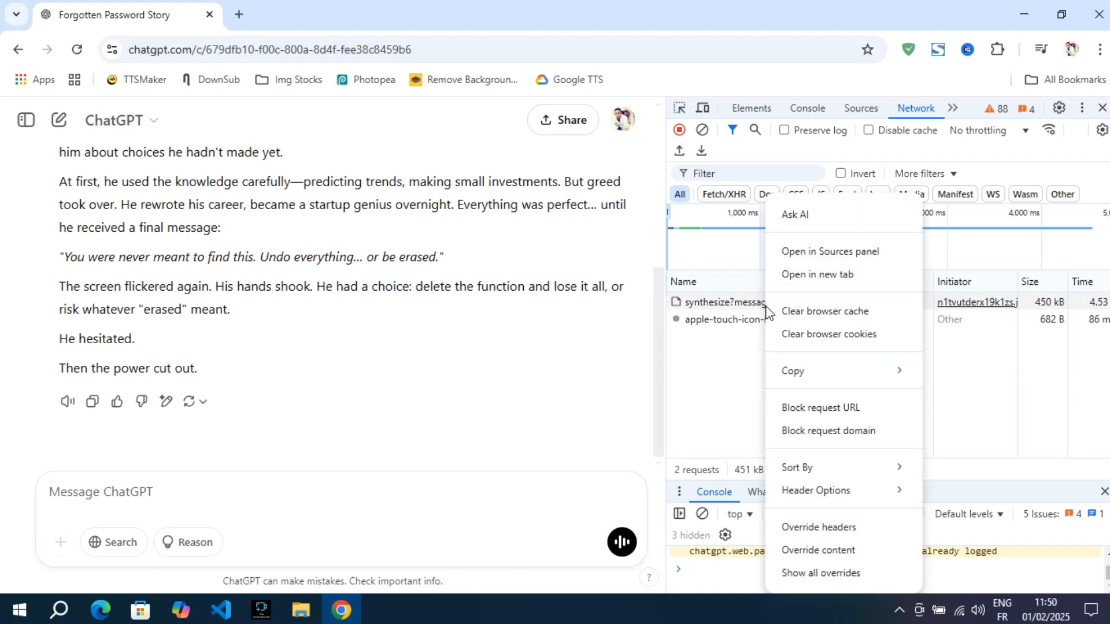
mouse_move(792, 370)
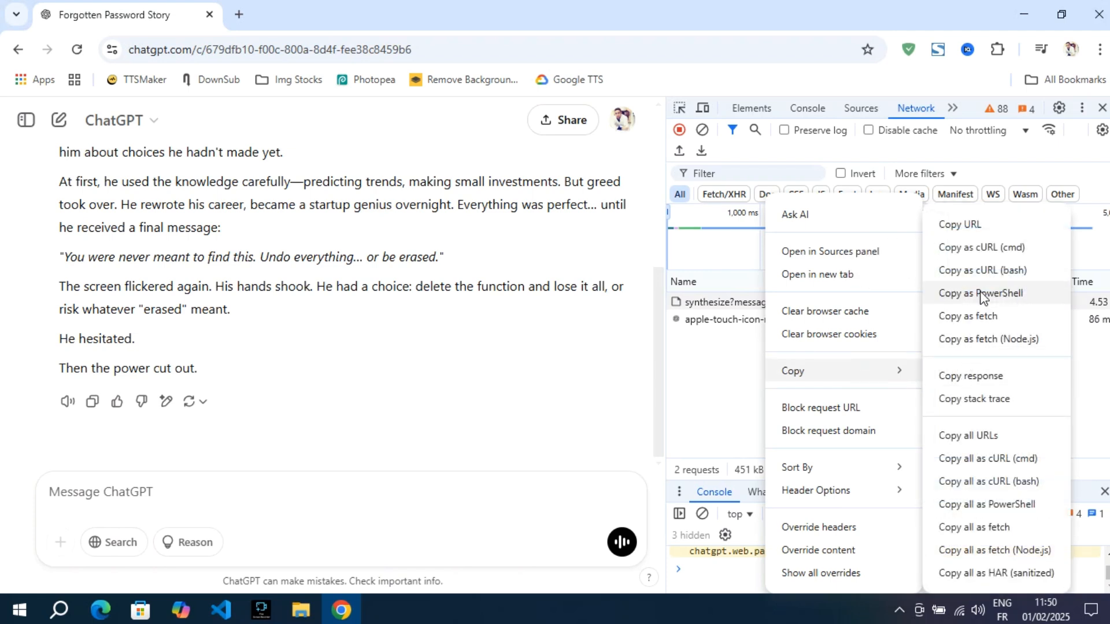
mouse_move(982, 248)
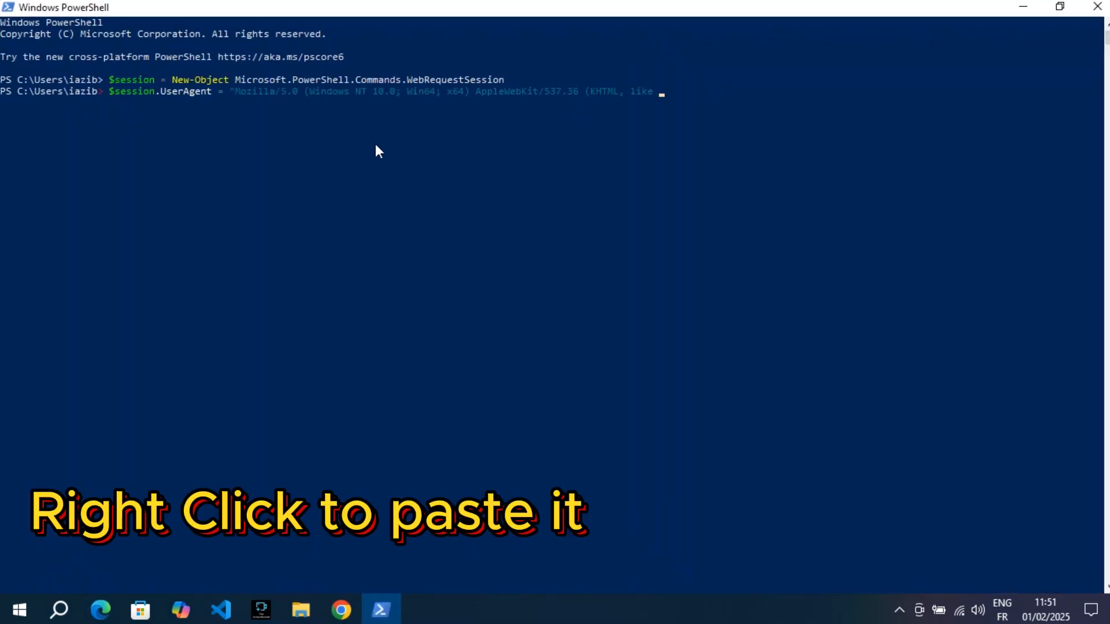
Paste the copied Invoke-WebRequest synthesize command into PowerShell without running it.
right_click(379, 150)
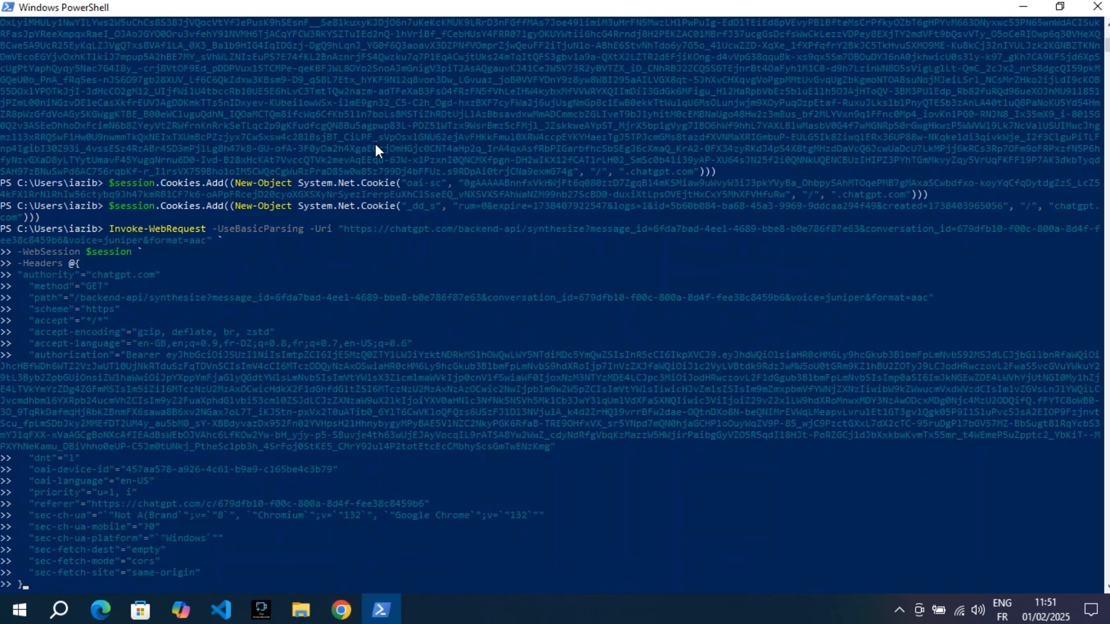
mouse_move(118, 576)
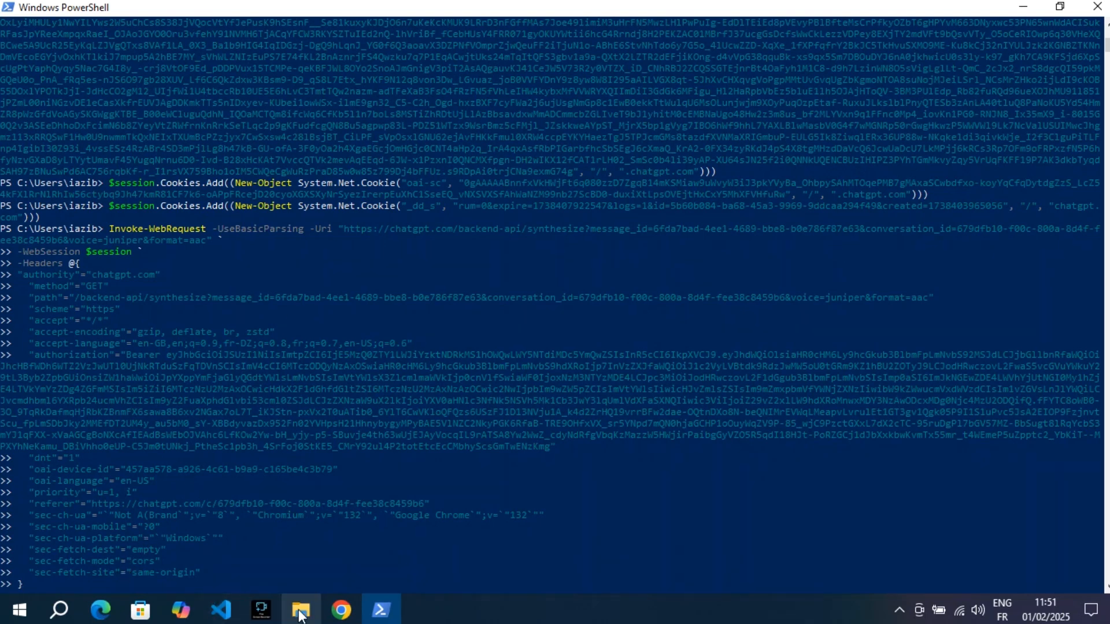
Check the Downloads folder's Location path (C:\Users\...) in its Properties.
click(300, 609)
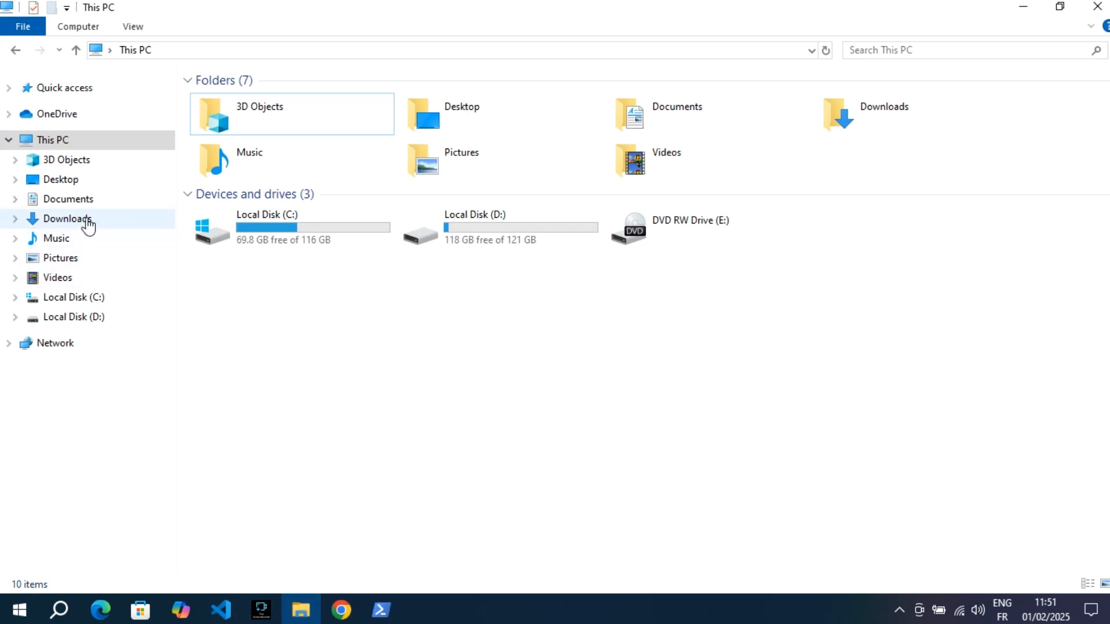
right_click(68, 218)
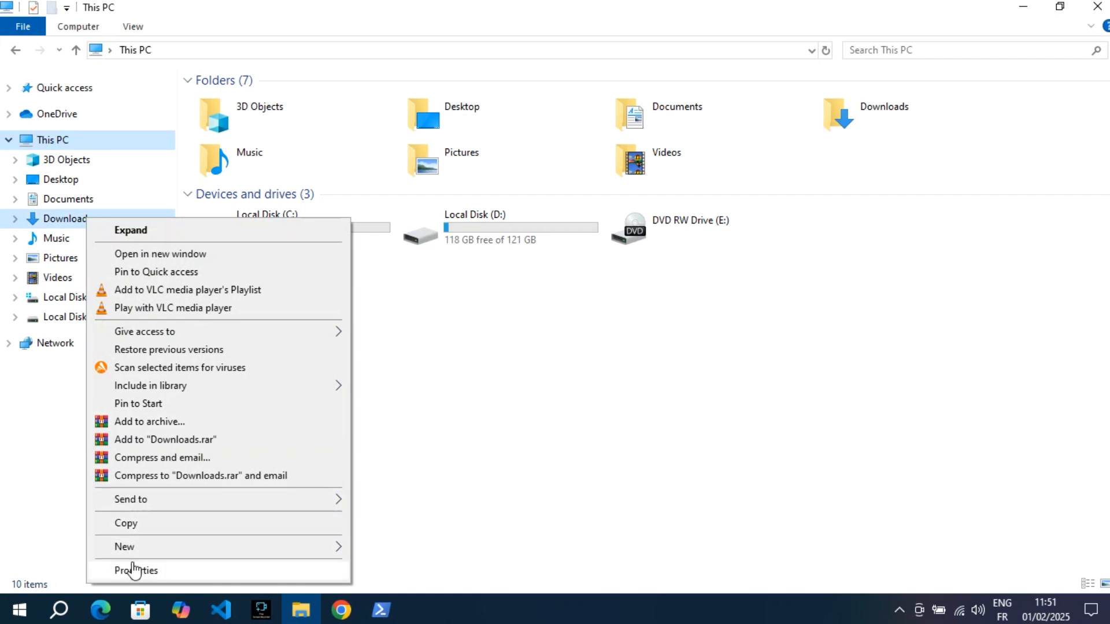
click(137, 570)
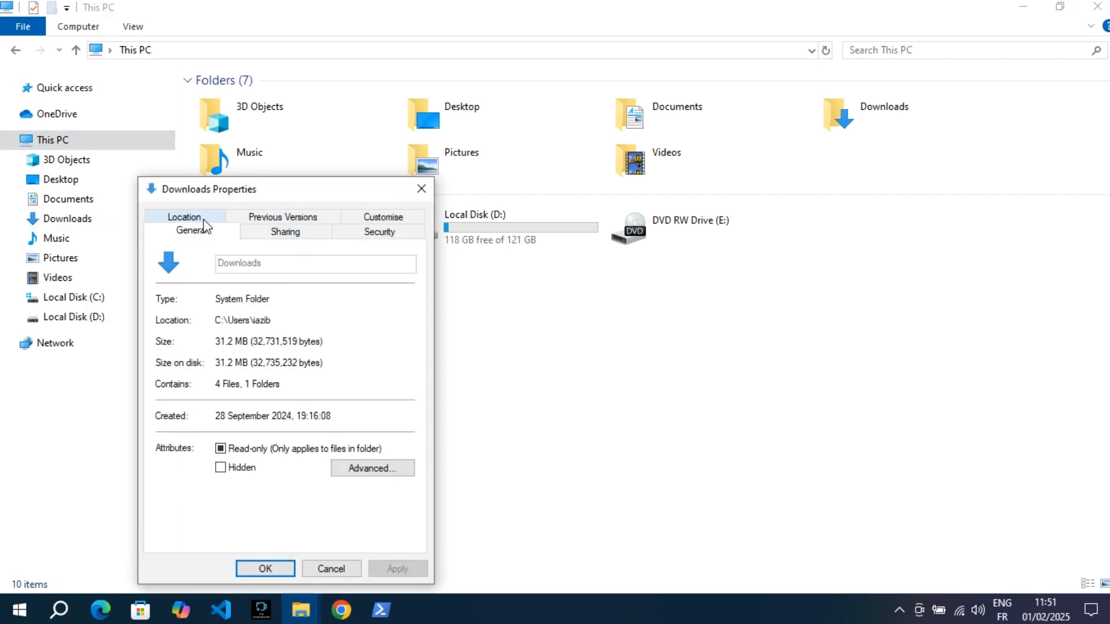
click(184, 216)
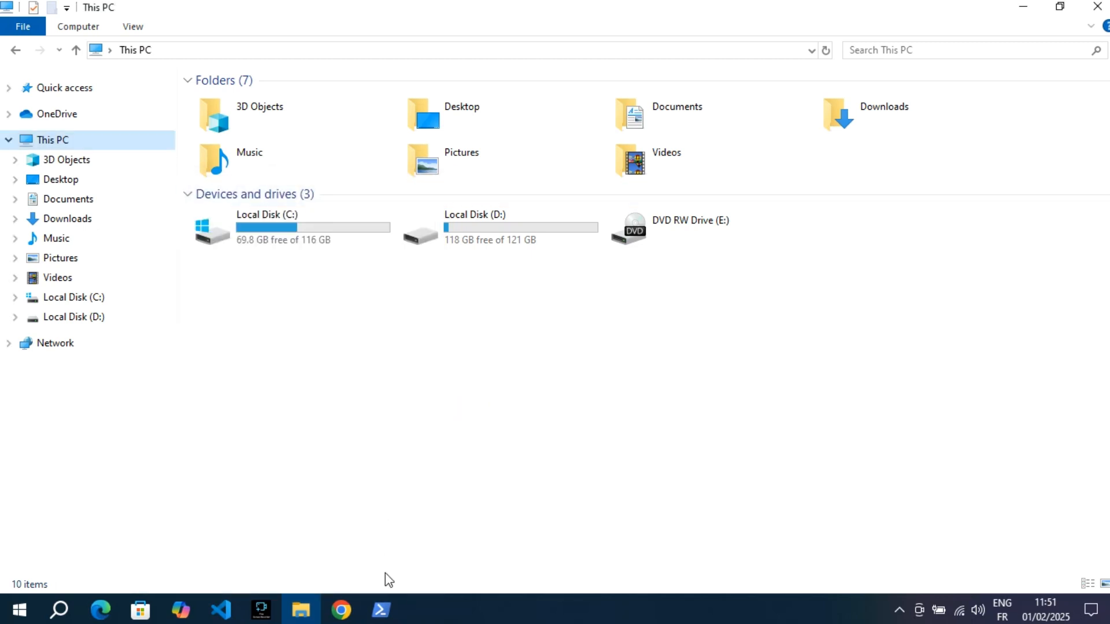
Append -outfile "C:\Users\iazib\Downloads\gpt story.aac" to the request and run it.
click(380, 611)
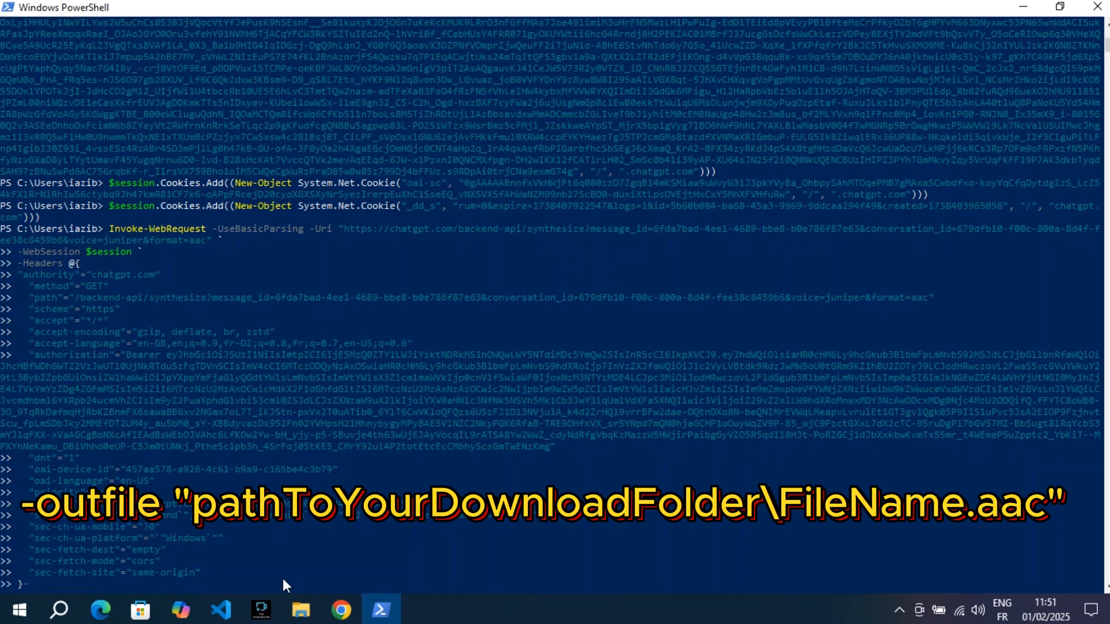
text(-outfile)
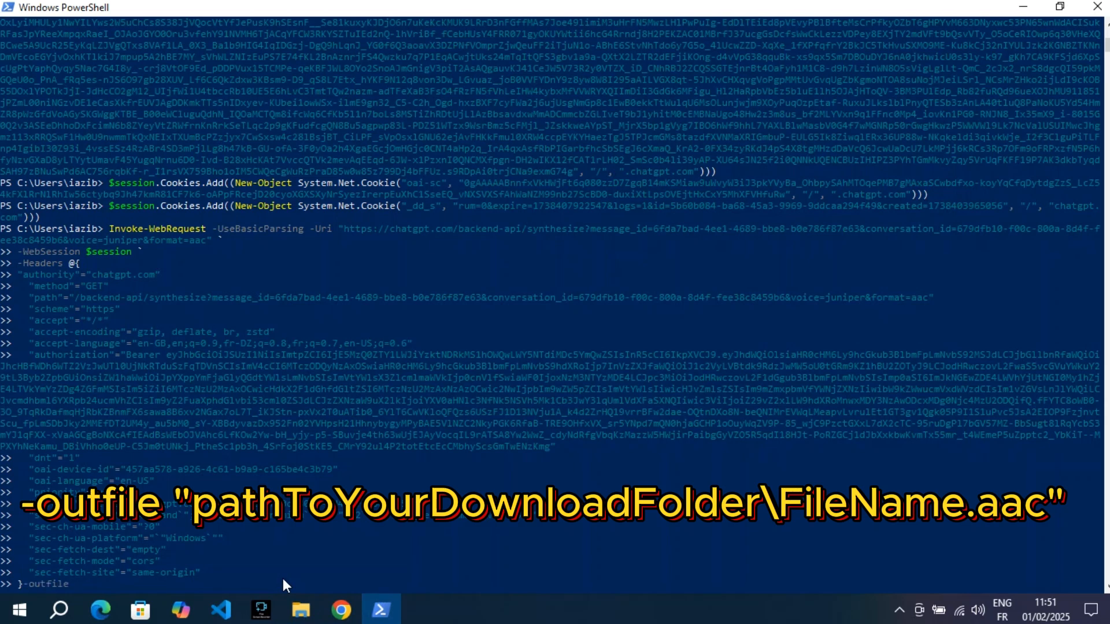
text("C:\Users\iazib\Downloads\)
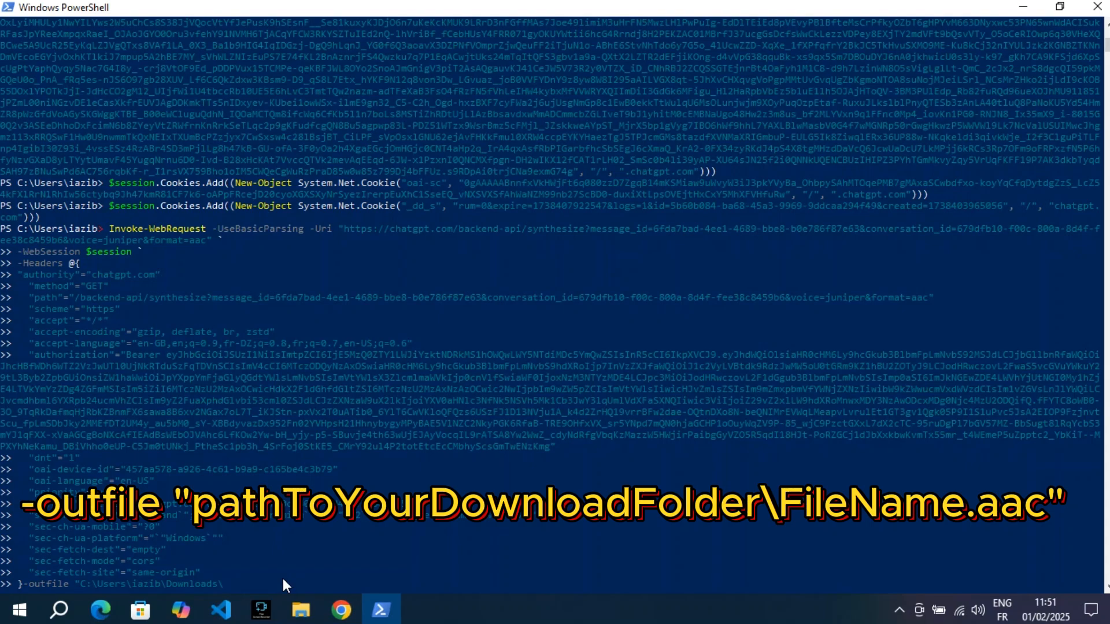
text(gpt story.aac)
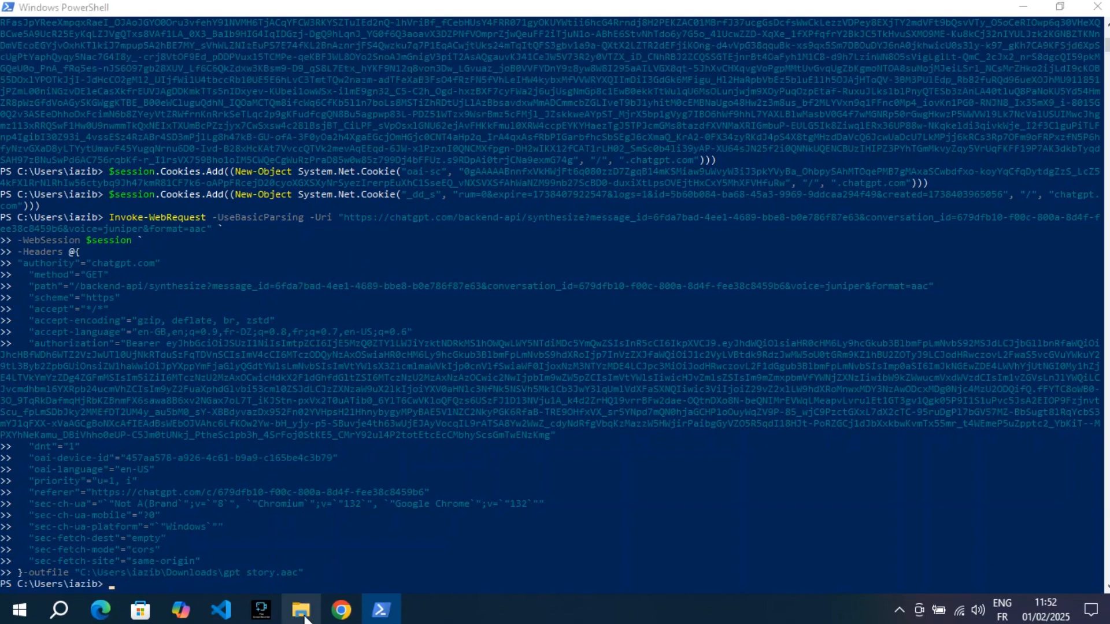
Play the new gpt story audio from Downloads in VLC to verify it, then close VLC.
click(302, 610)
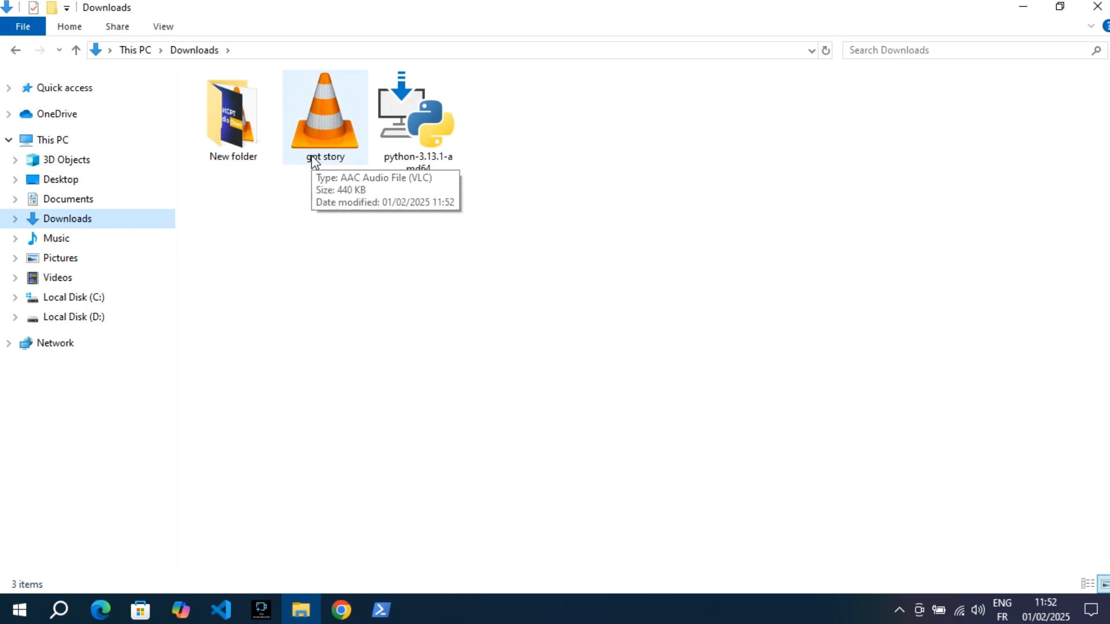
right_click(323, 113)
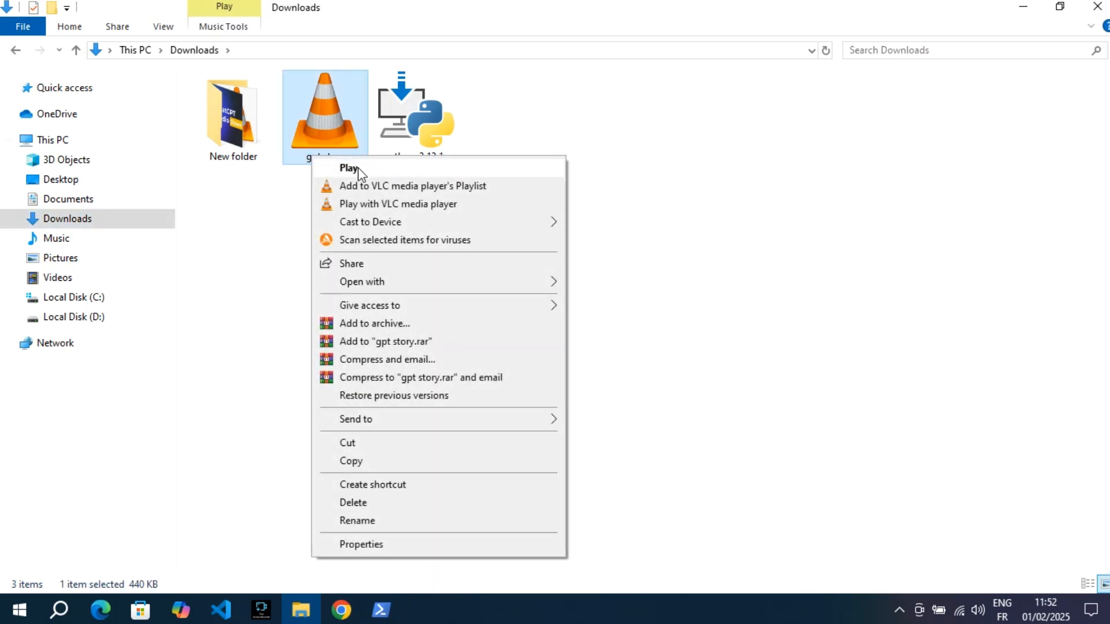
click(349, 168)
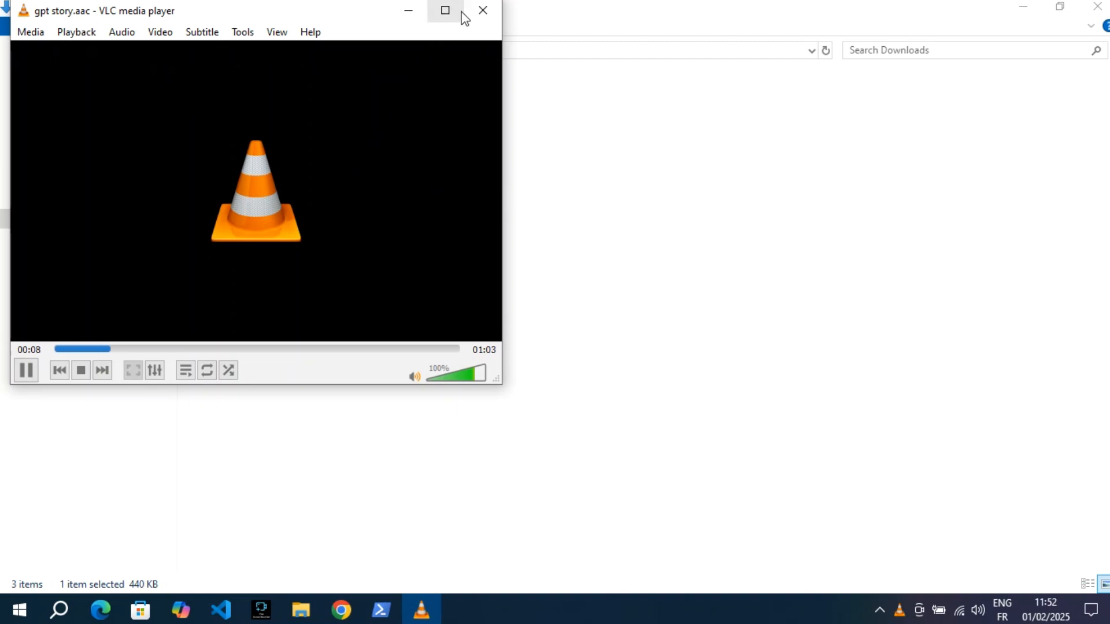
click(483, 11)
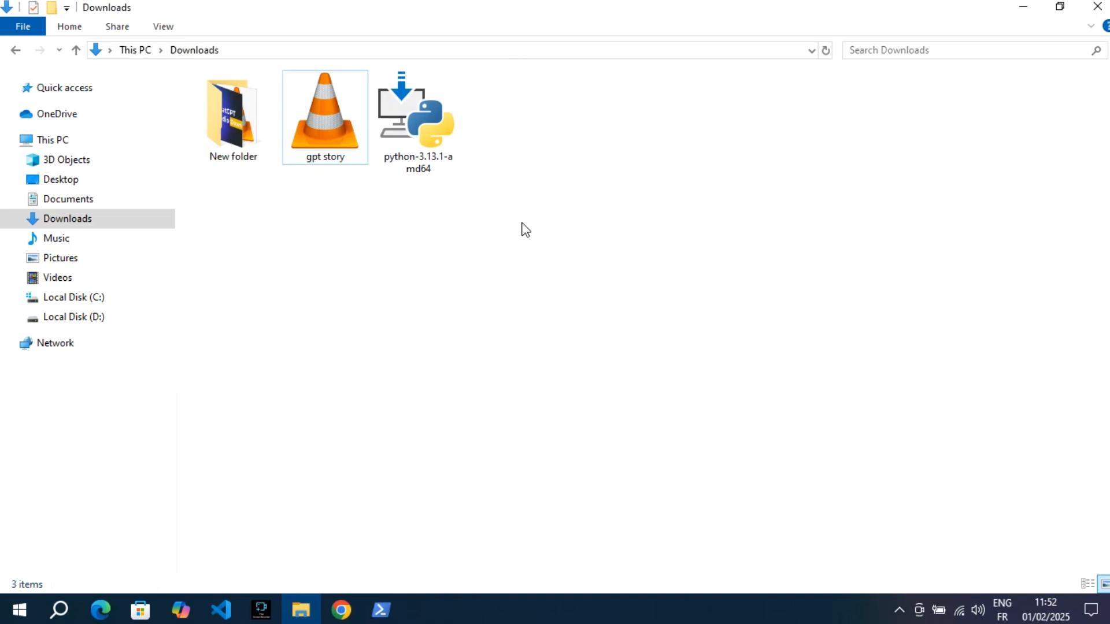
mouse_move(513, 236)
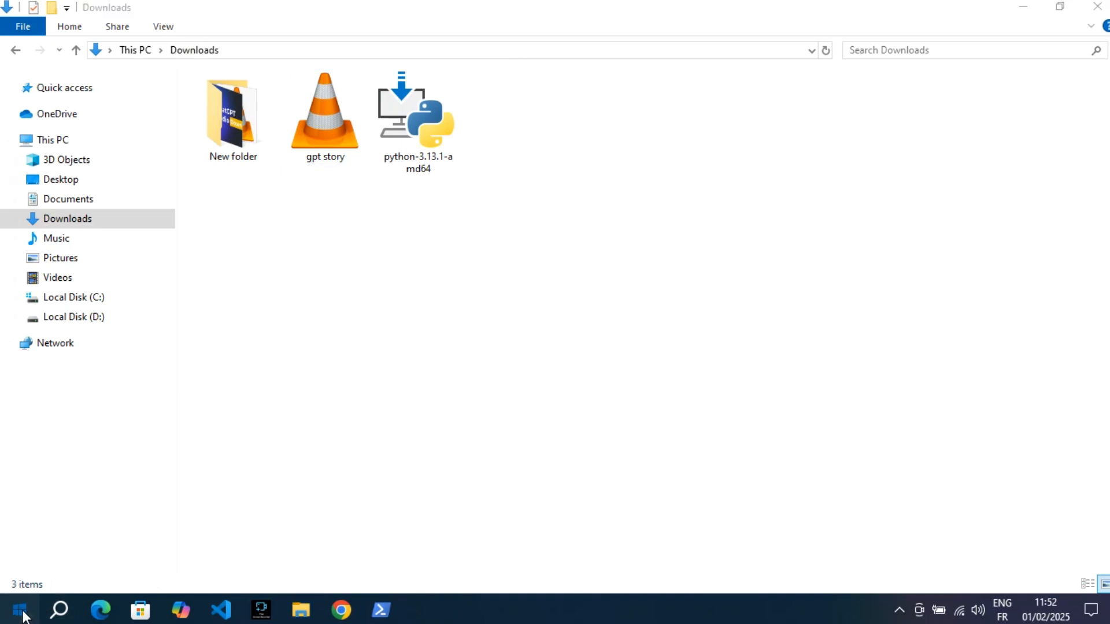
Bring up the Start menu's list of installed applications.
click(10, 609)
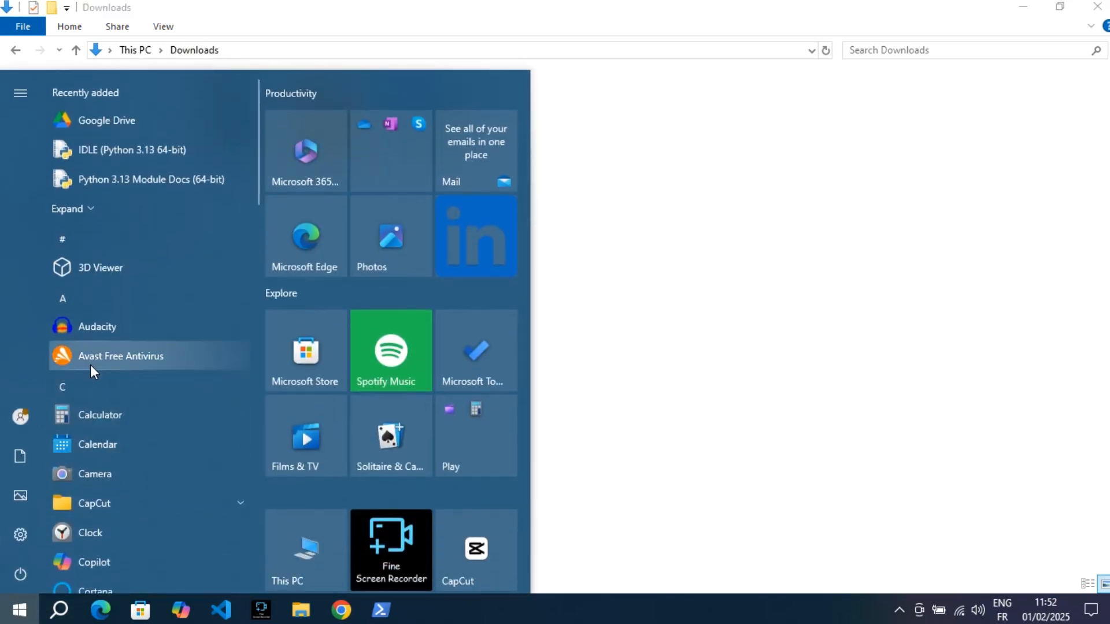
mouse_move(69, 333)
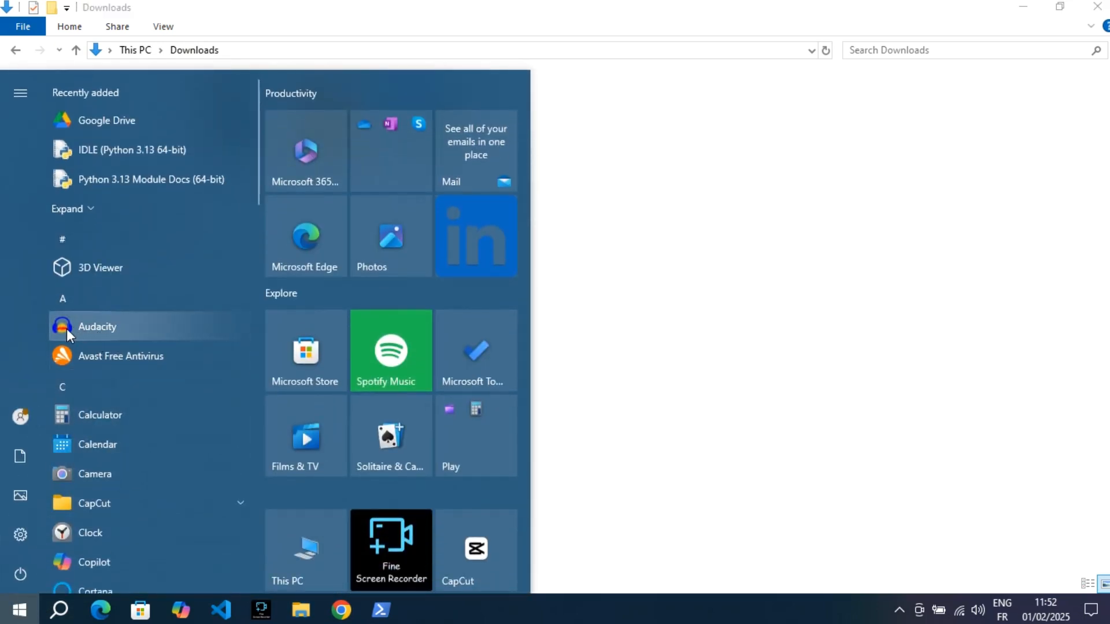
mouse_move(613, 286)
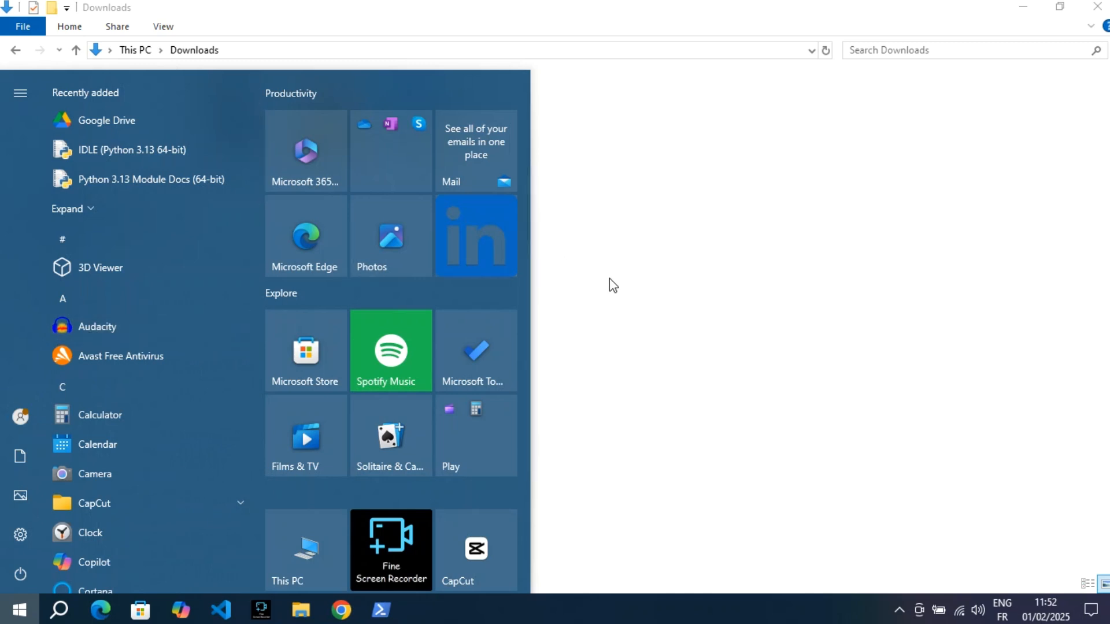